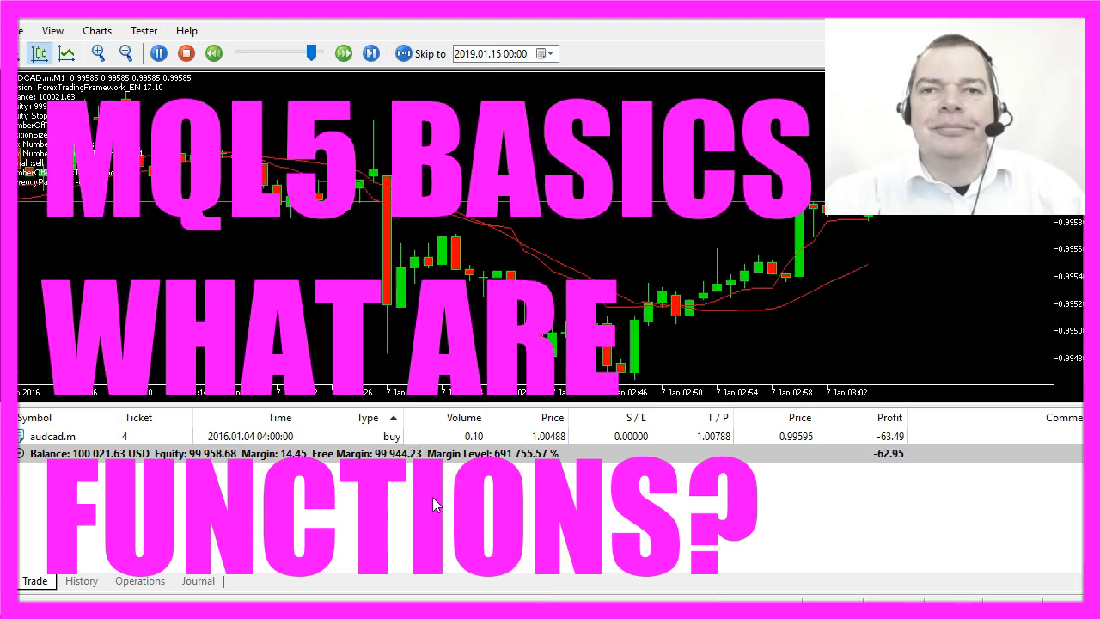
Step: Open SimpleExpertAdvisor.mq5 in MetaEditor from the MetaTrader 5 toolbar
{"action": "left_click", "coordinate": [343, 53]}
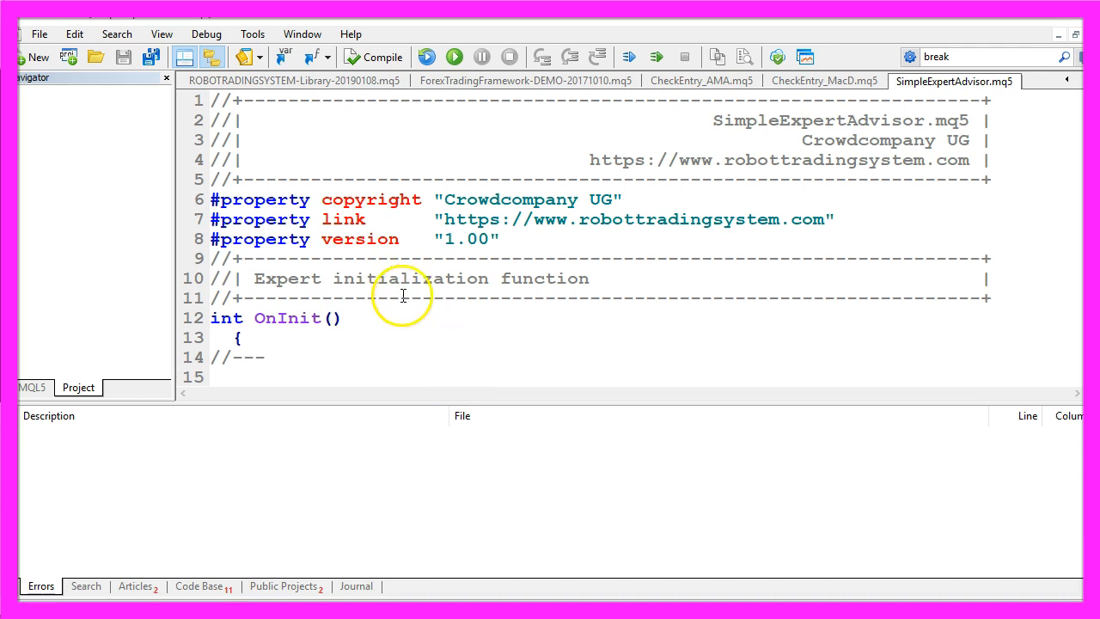
{"action": "scroll", "scroll_direction": "down", "scroll_amount": 3}
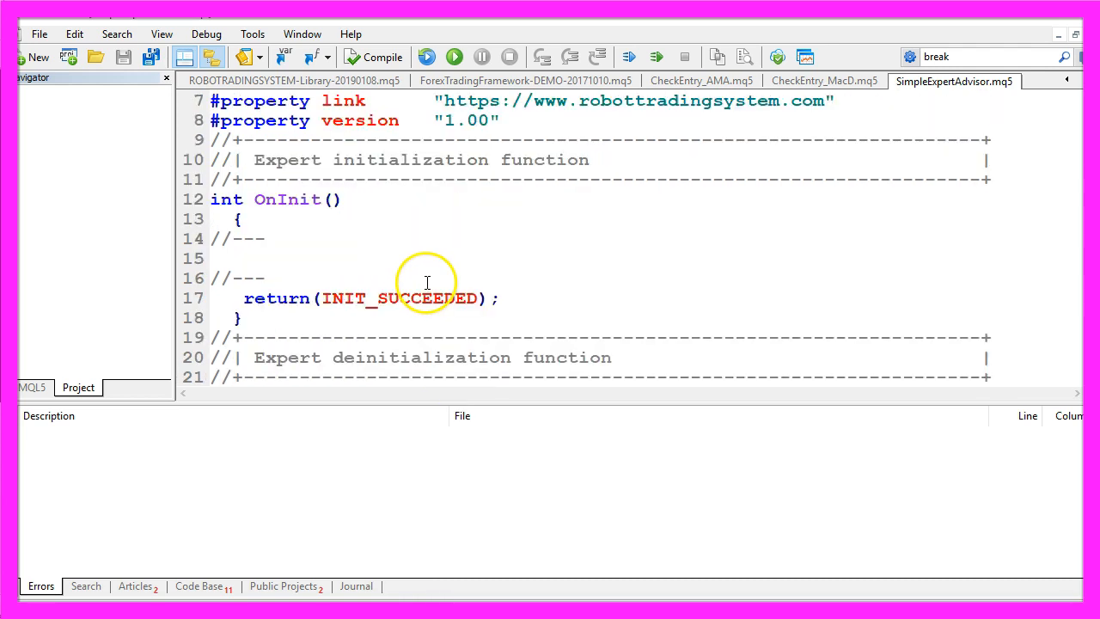
{"action": "scroll", "scroll_direction": "up", "scroll_amount": 3}
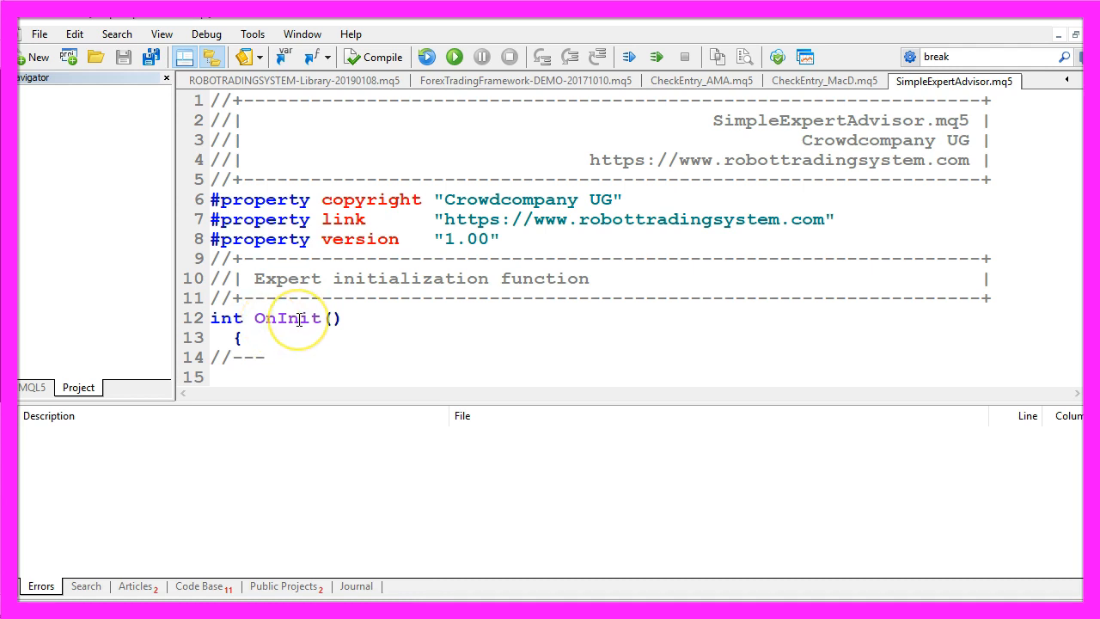
{"action": "double_click", "coordinate": [410, 277]}
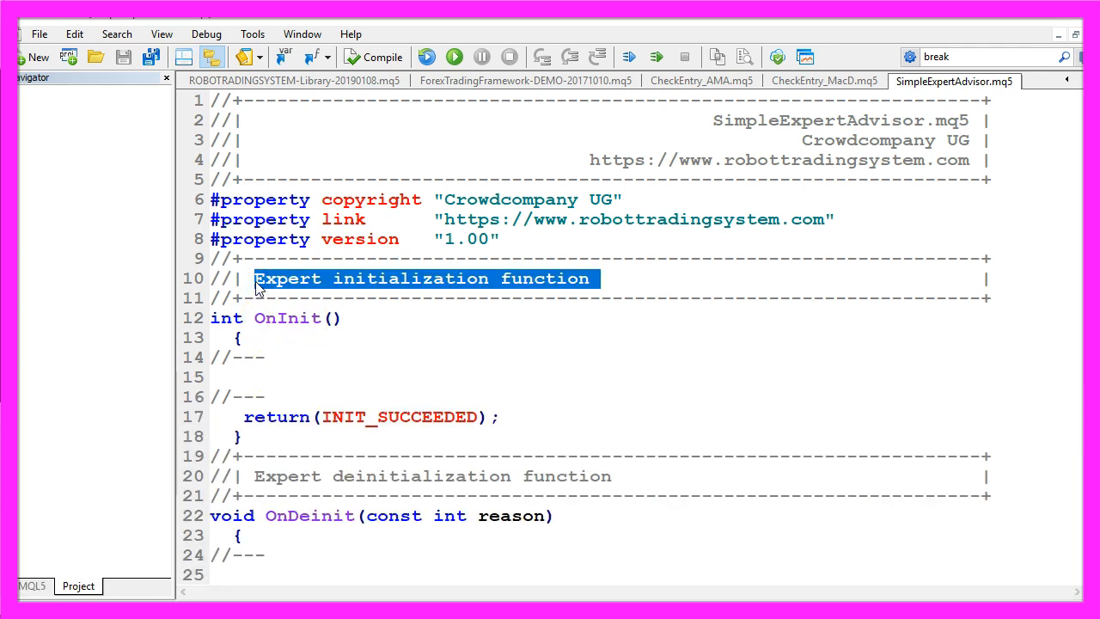
{"action": "mouse_move", "coordinate": [540, 292]}
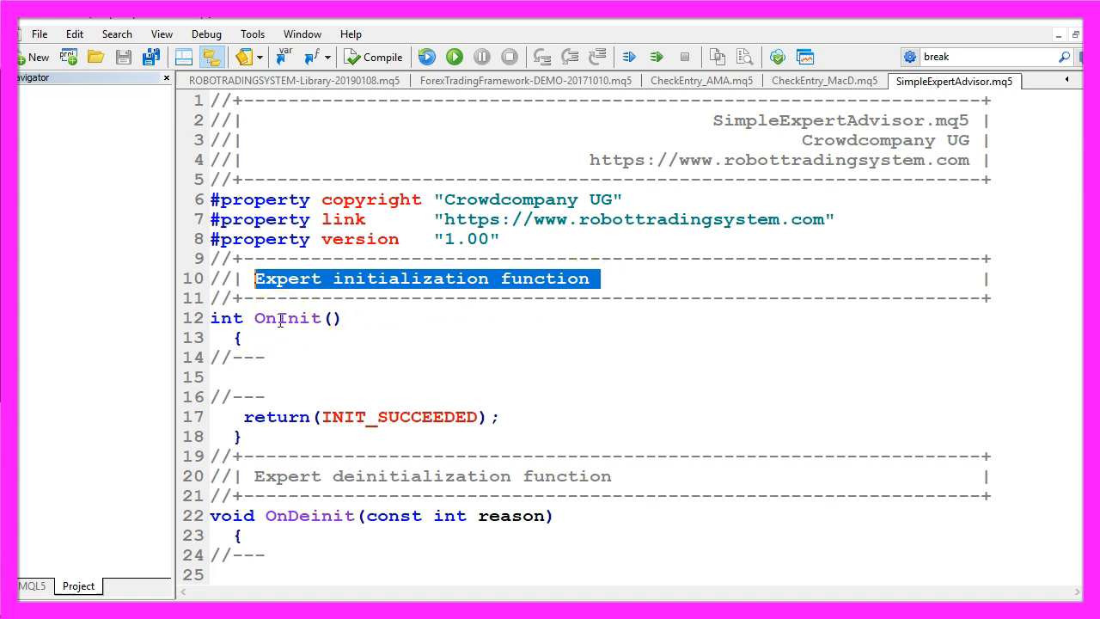
{"action": "double_click", "coordinate": [288, 318]}
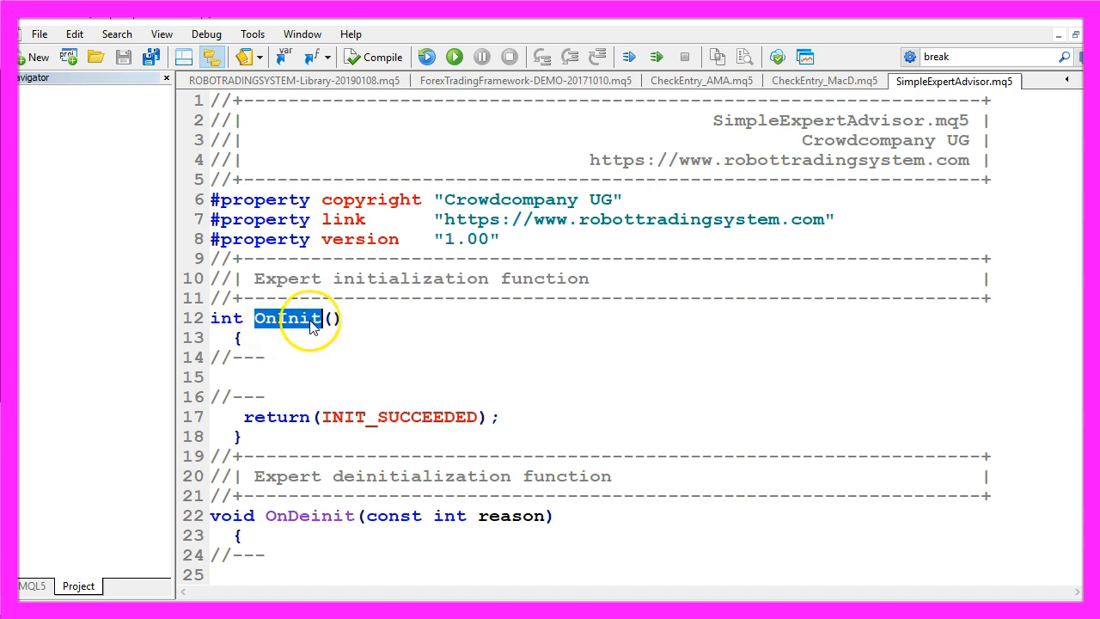
{"action": "double_click", "coordinate": [226, 318]}
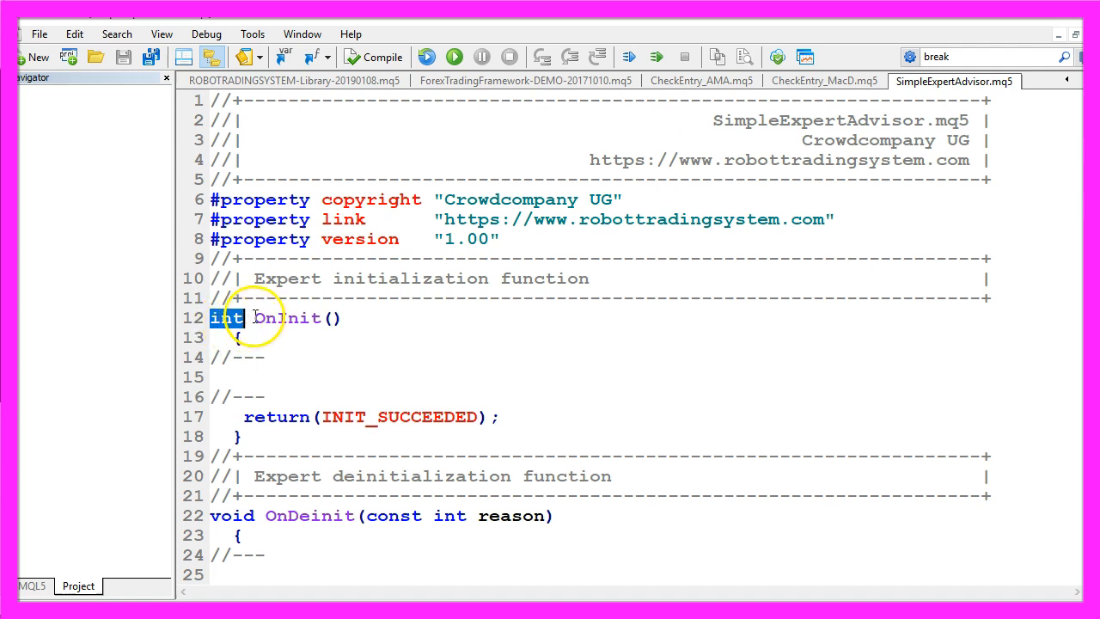
{"action": "double_click", "coordinate": [288, 317]}
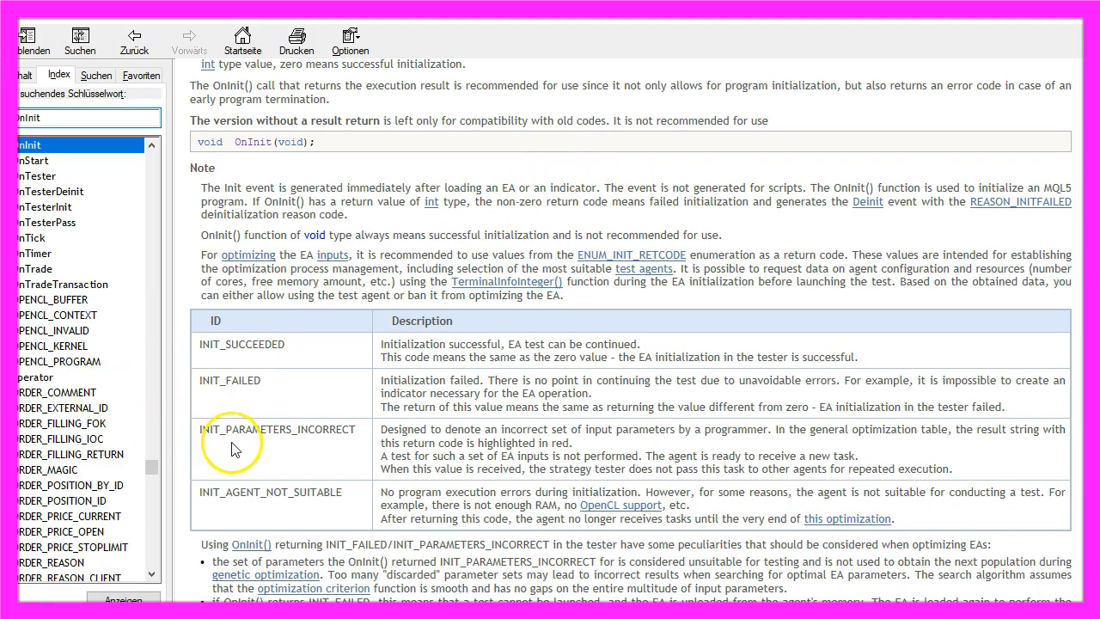
{"action": "double_click", "coordinate": [240, 343]}
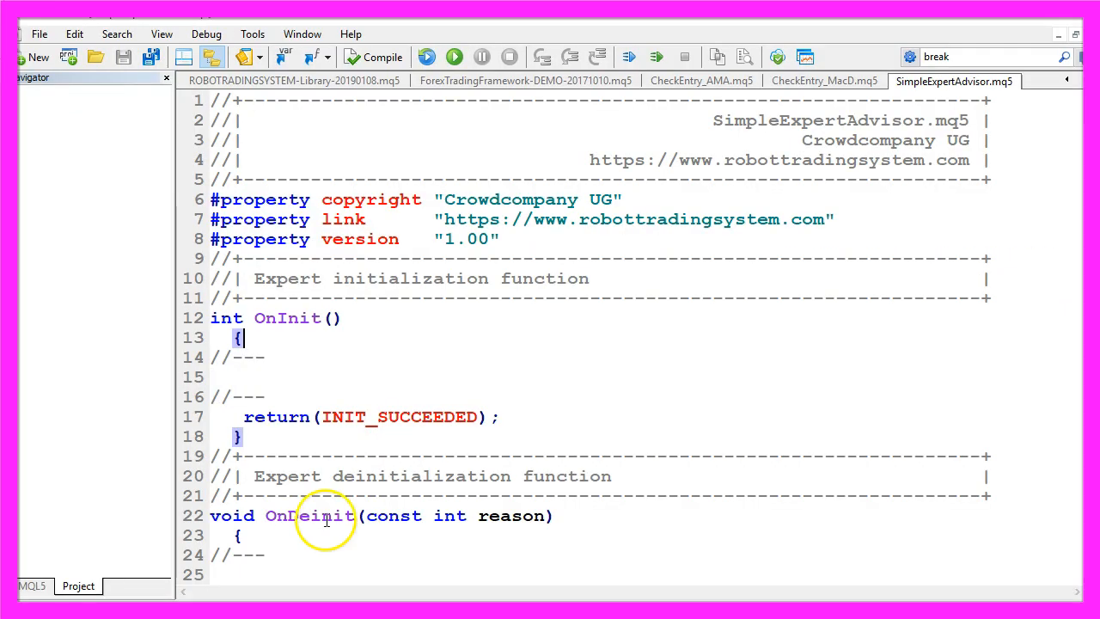
{"action": "double_click", "coordinate": [309, 516]}
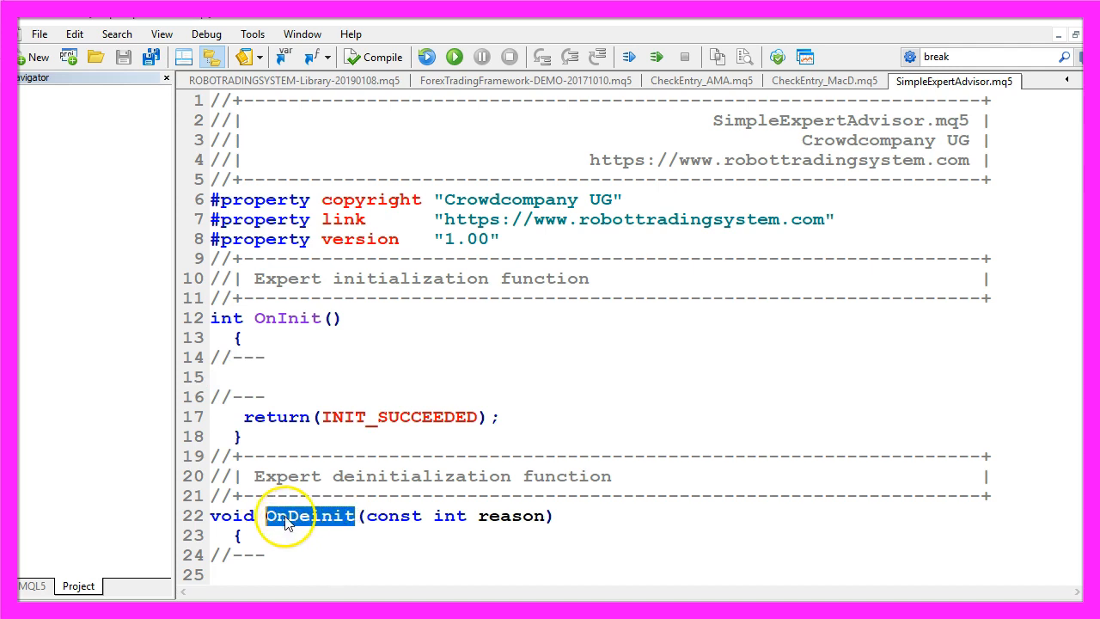
{"action": "mouse_move", "coordinate": [277, 520]}
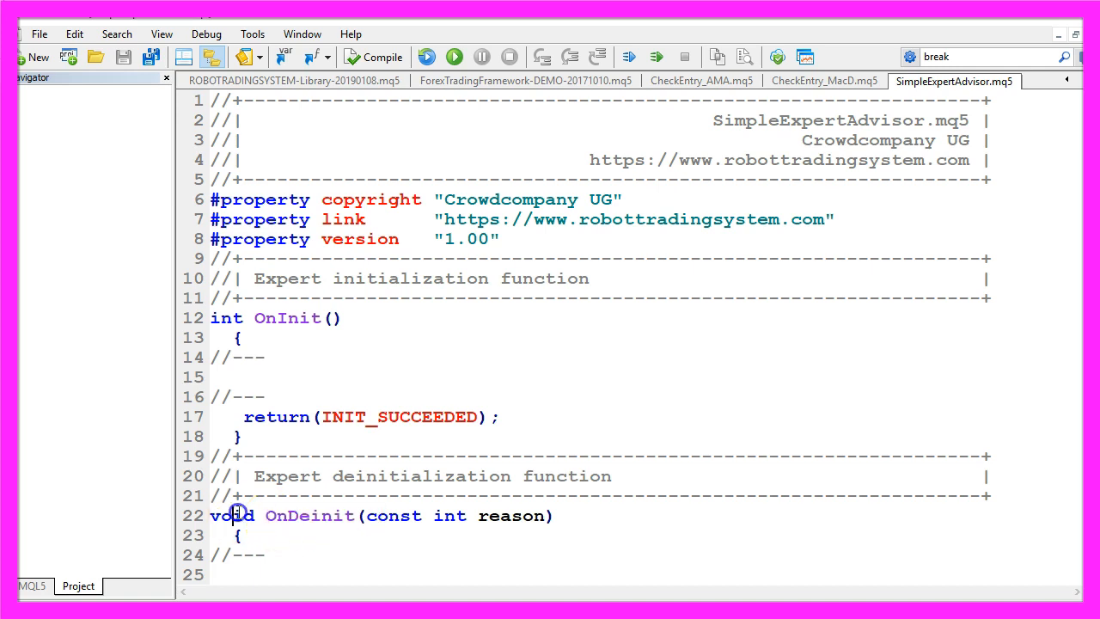
{"action": "double_click", "coordinate": [230, 516]}
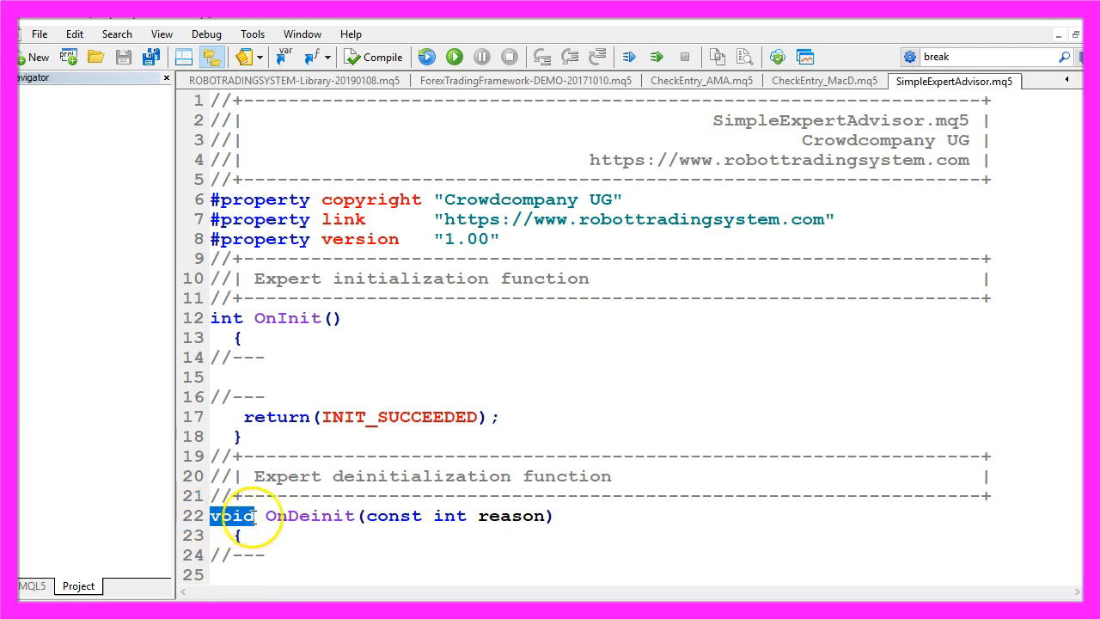
{"action": "key", "text": "f1"}
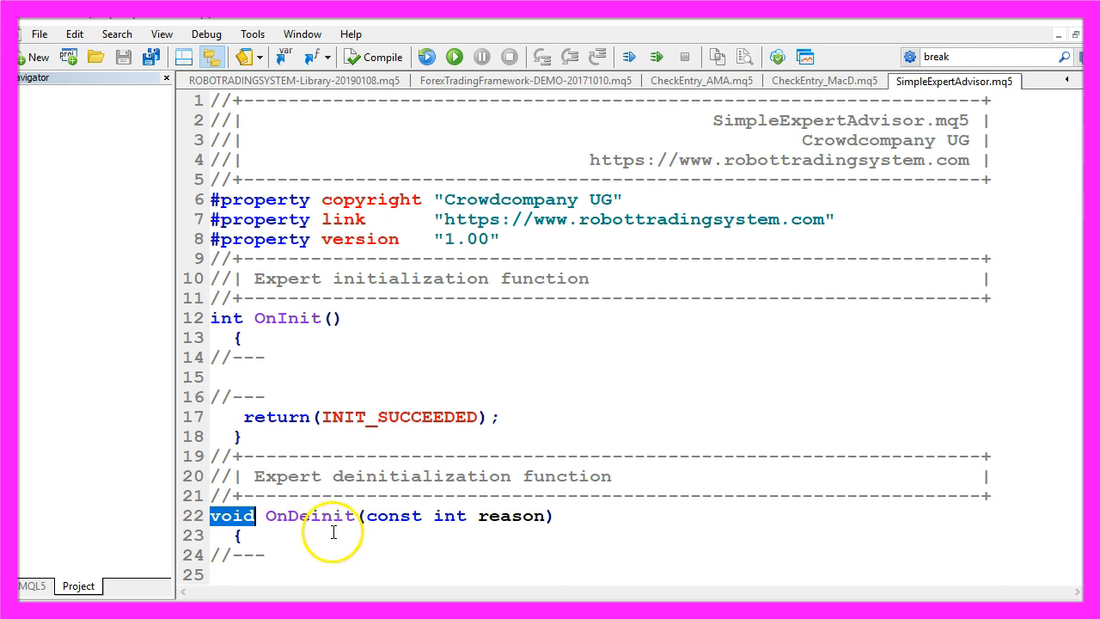
Step: Scroll down to OnTick and select its //--- placeholder comment for deletion
{"action": "scroll", "scroll_direction": "down", "scroll_amount": 3}
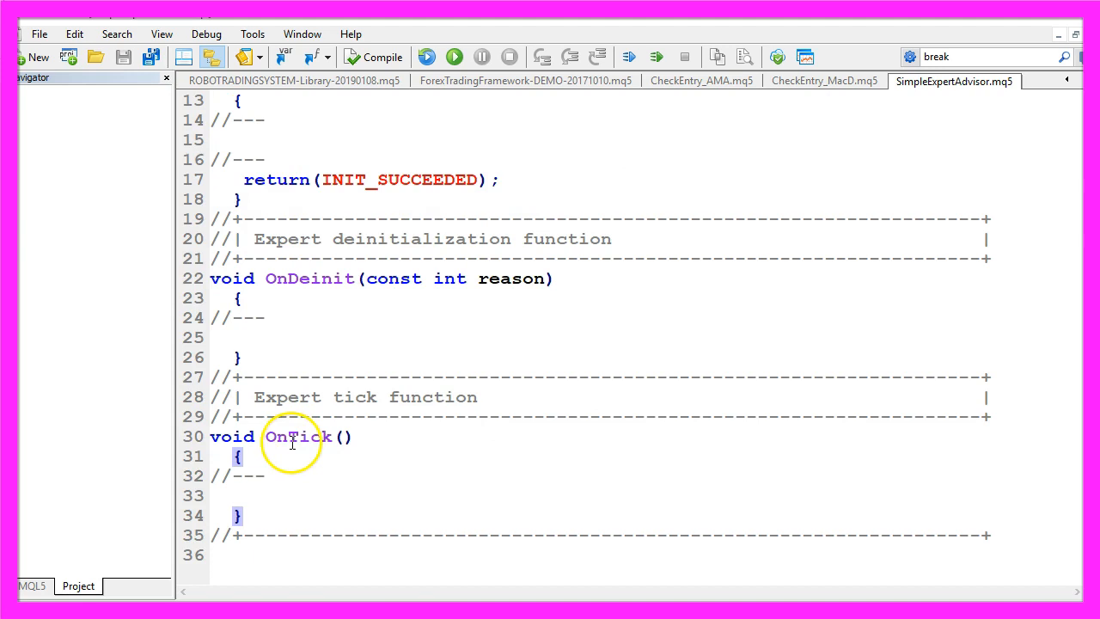
{"action": "double_click", "coordinate": [298, 436]}
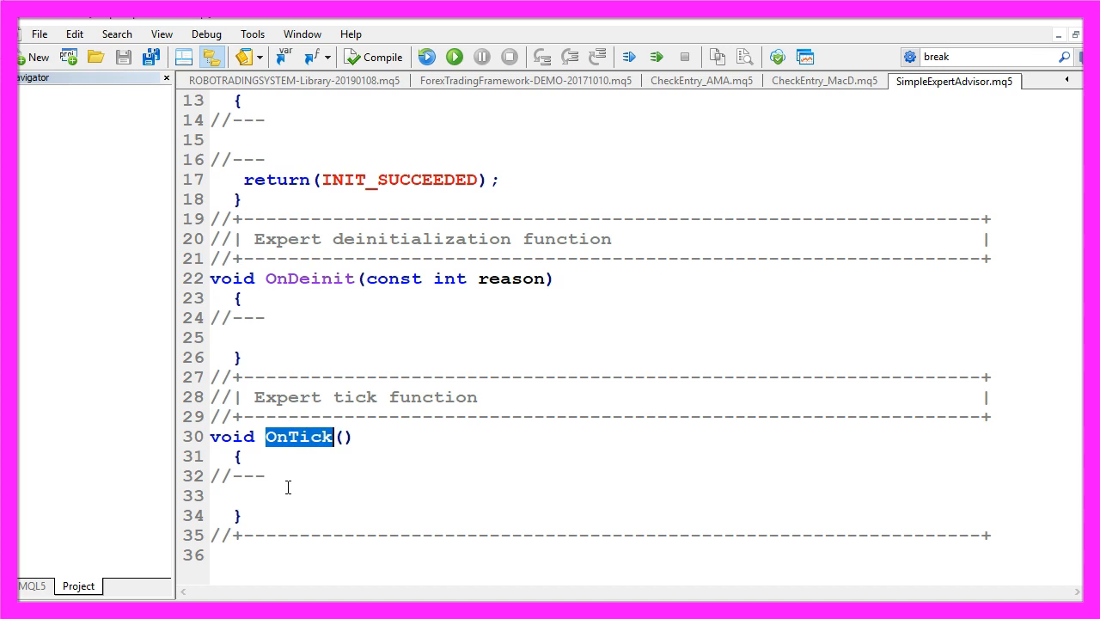
{"action": "double_click", "coordinate": [238, 475]}
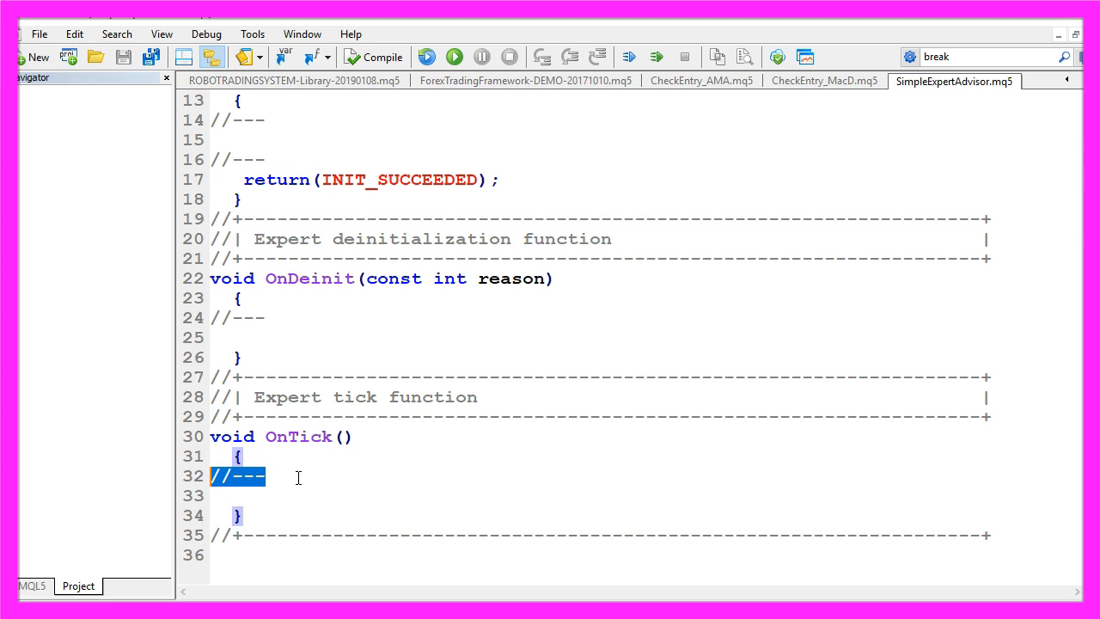
{"action": "mouse_move", "coordinate": [289, 488]}
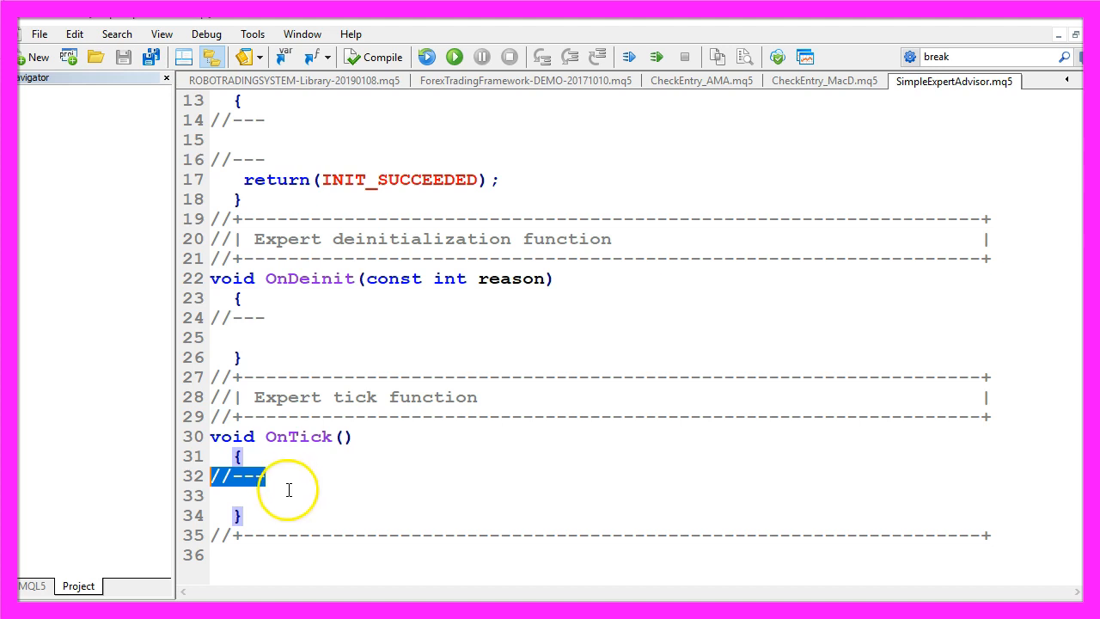
{"action": "mouse_move", "coordinate": [275, 475]}
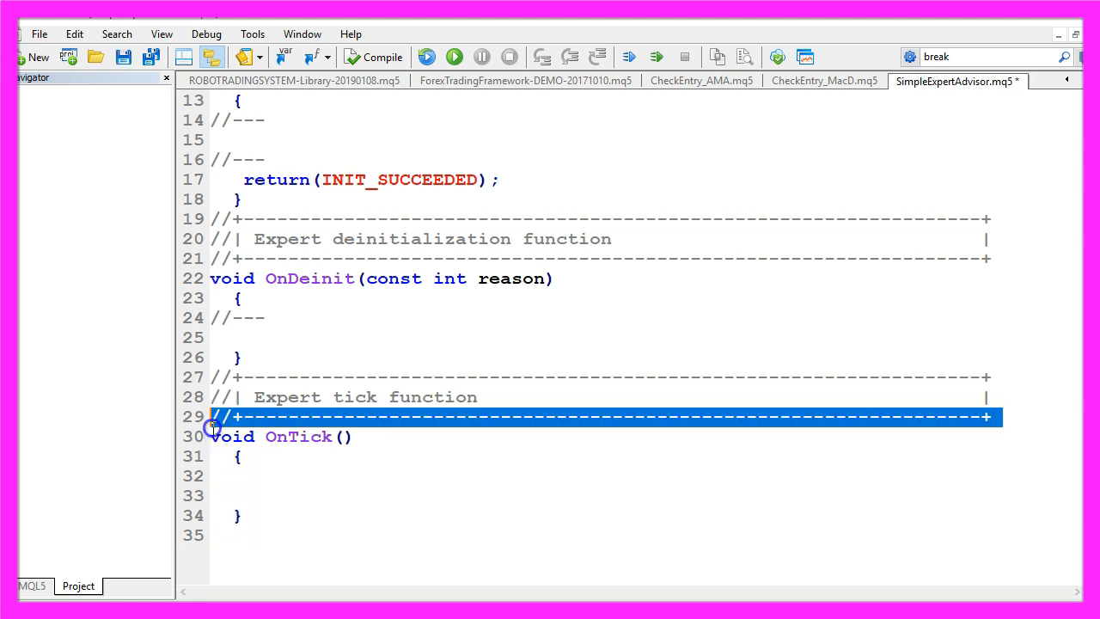
Step: Delete all code above void OnTick(), leaving only the empty OnTick function
{"action": "key", "text": "ctrl+a"}
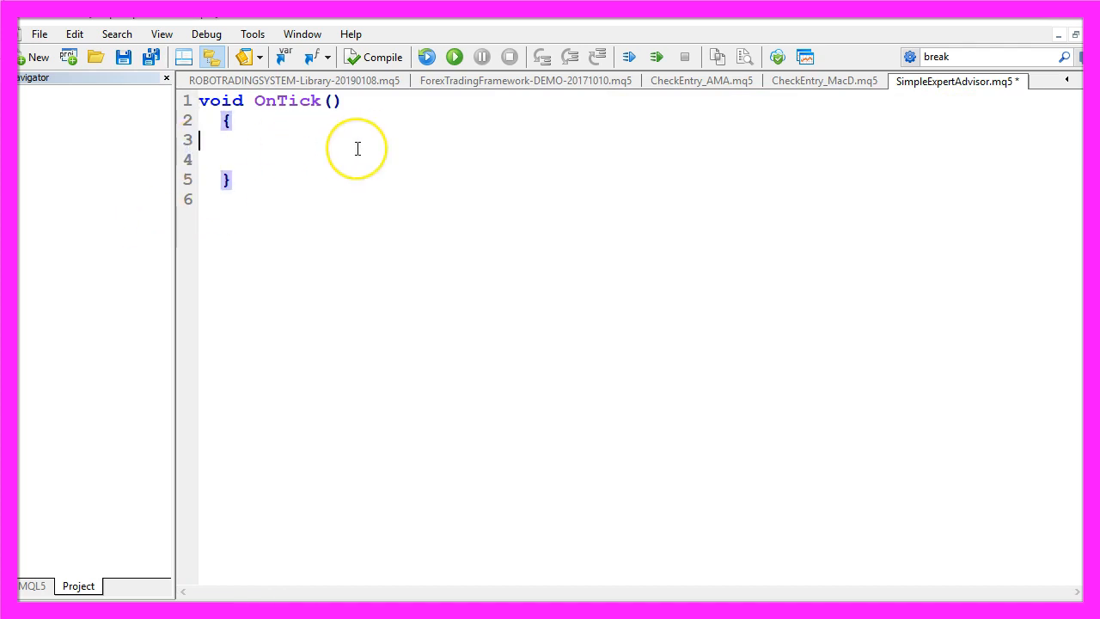
{"action": "mouse_move", "coordinate": [315, 136]}
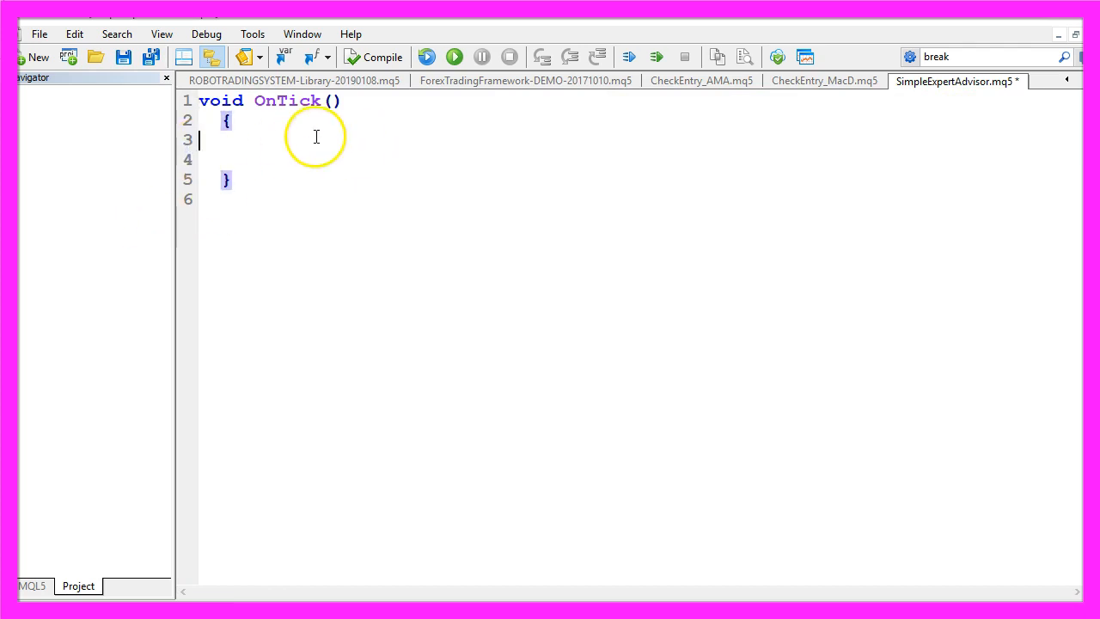
{"action": "double_click", "coordinate": [288, 101]}
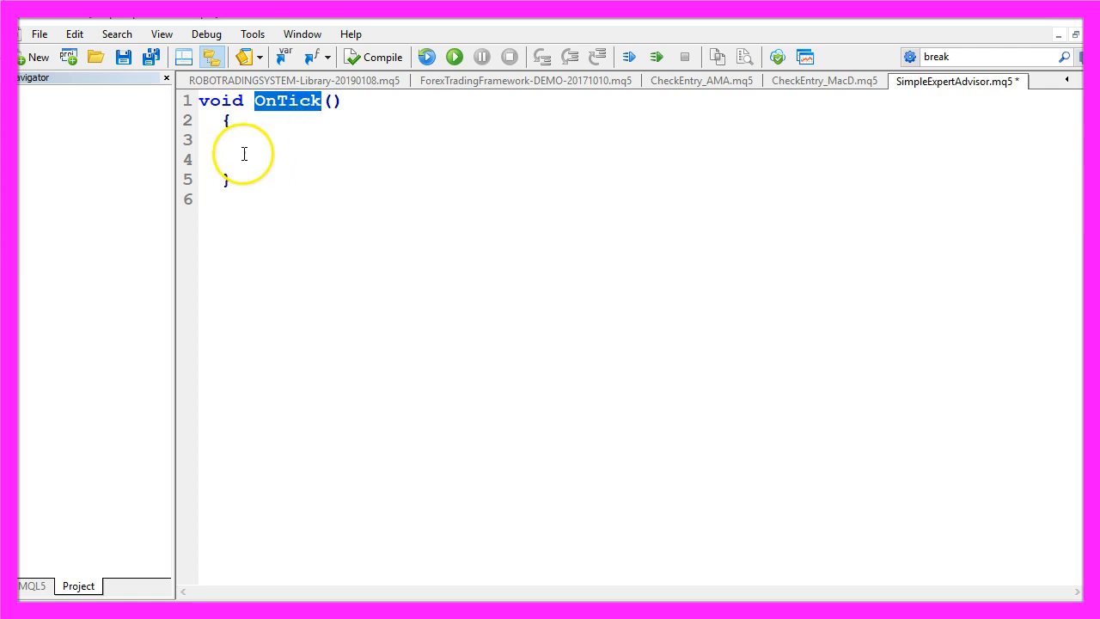
Step: Inside OnTick, write an 'Output the local time' comment and a Comment("Hello"); call
{"action": "type", "text": "//"}
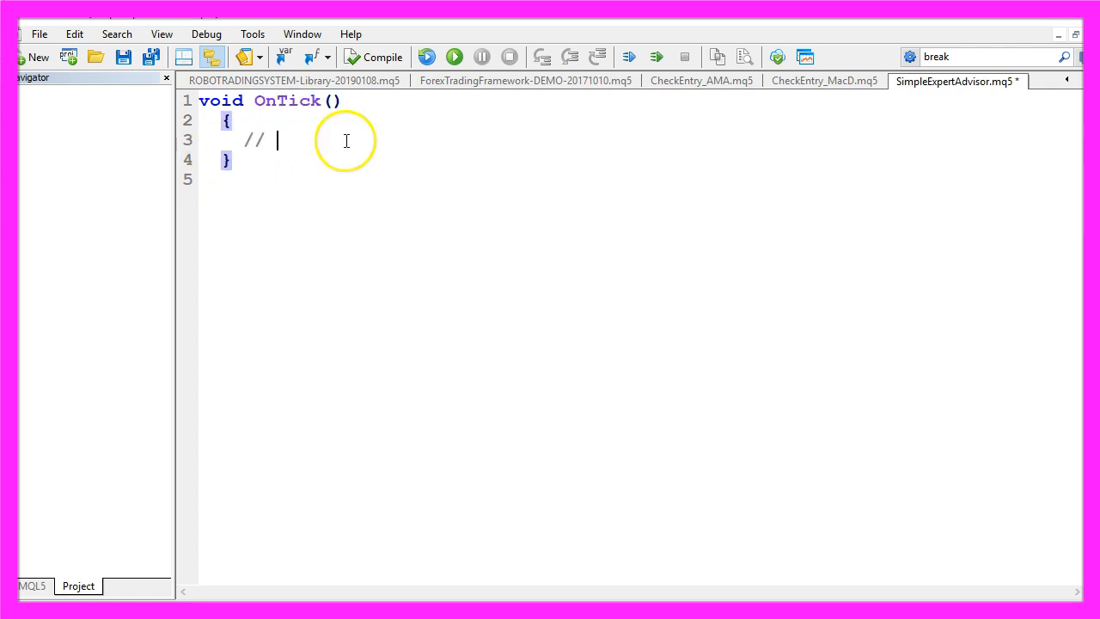
{"action": "type", "text": "Output the local time"}
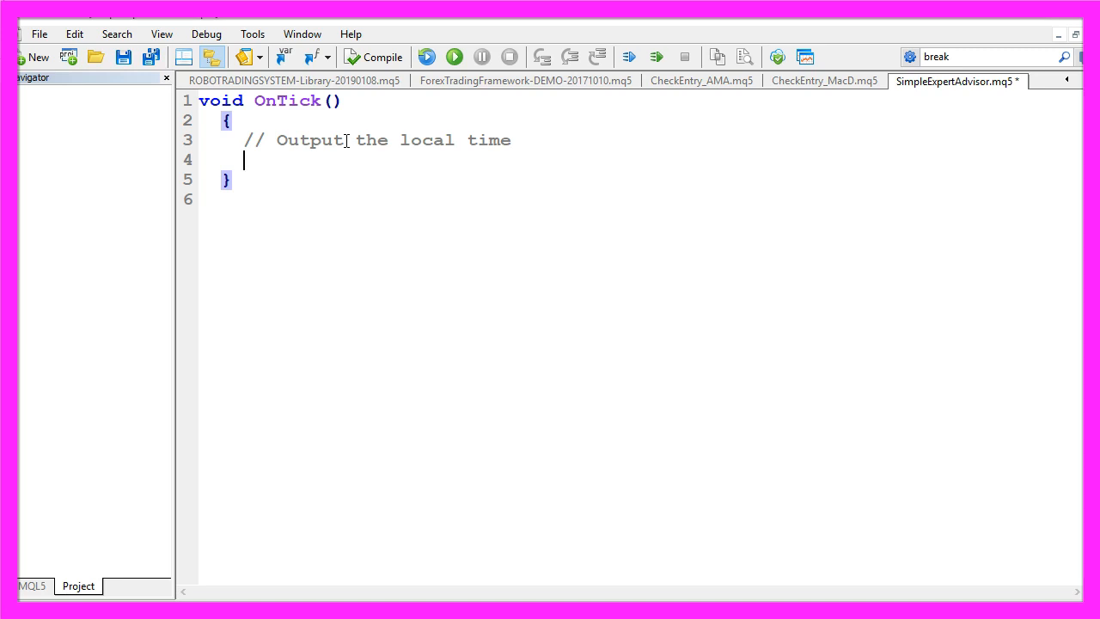
{"action": "type", "text": "Co"}
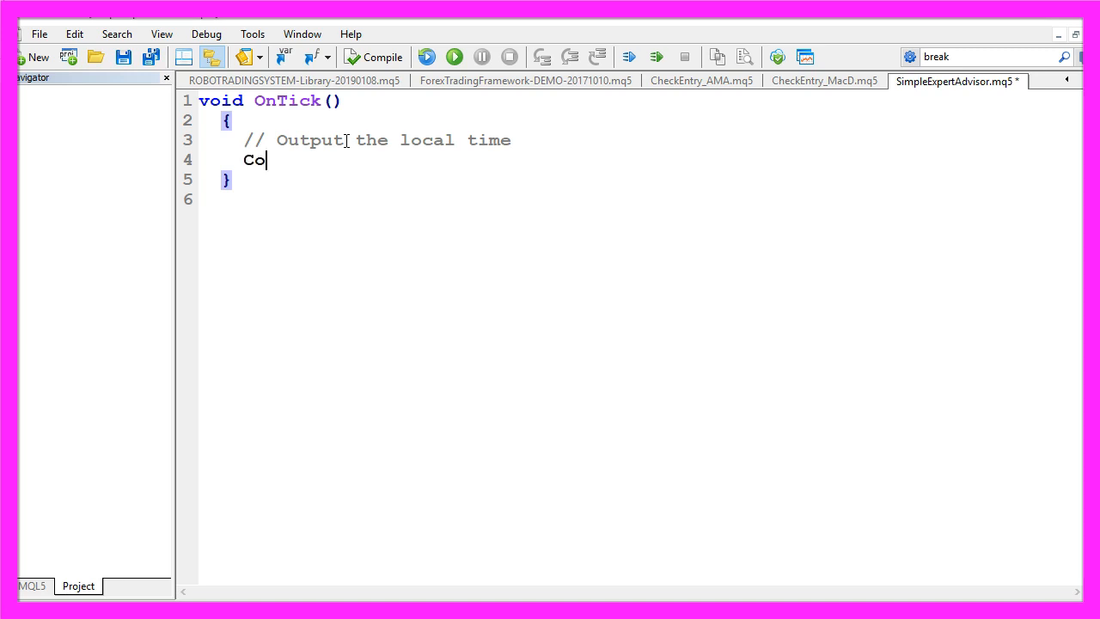
{"action": "type", "text": "mment"}
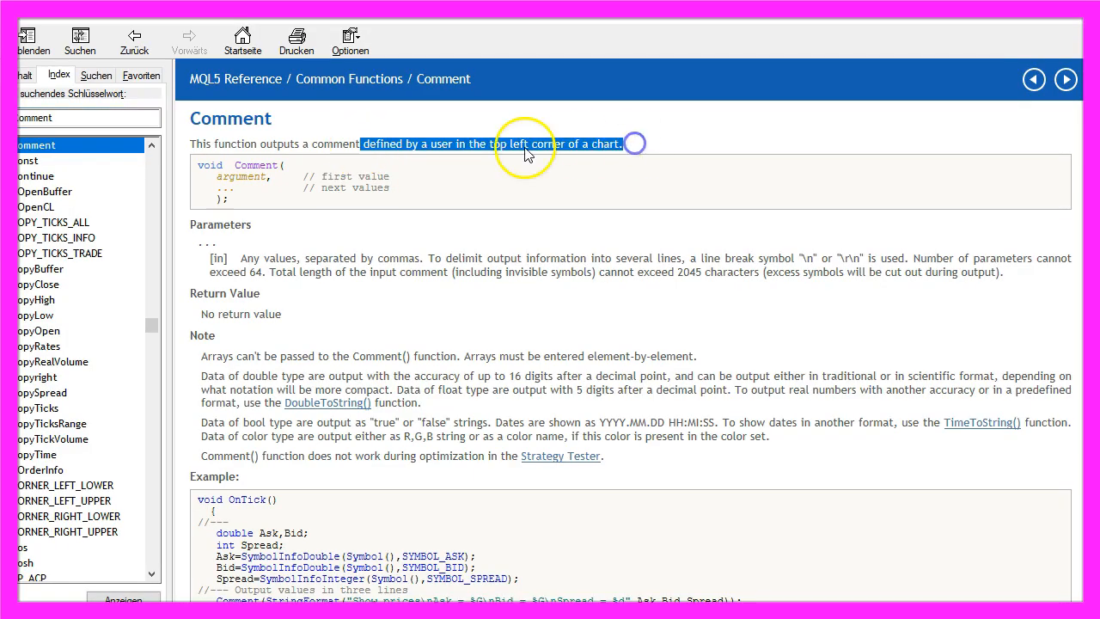
{"action": "mouse_move", "coordinate": [520, 149]}
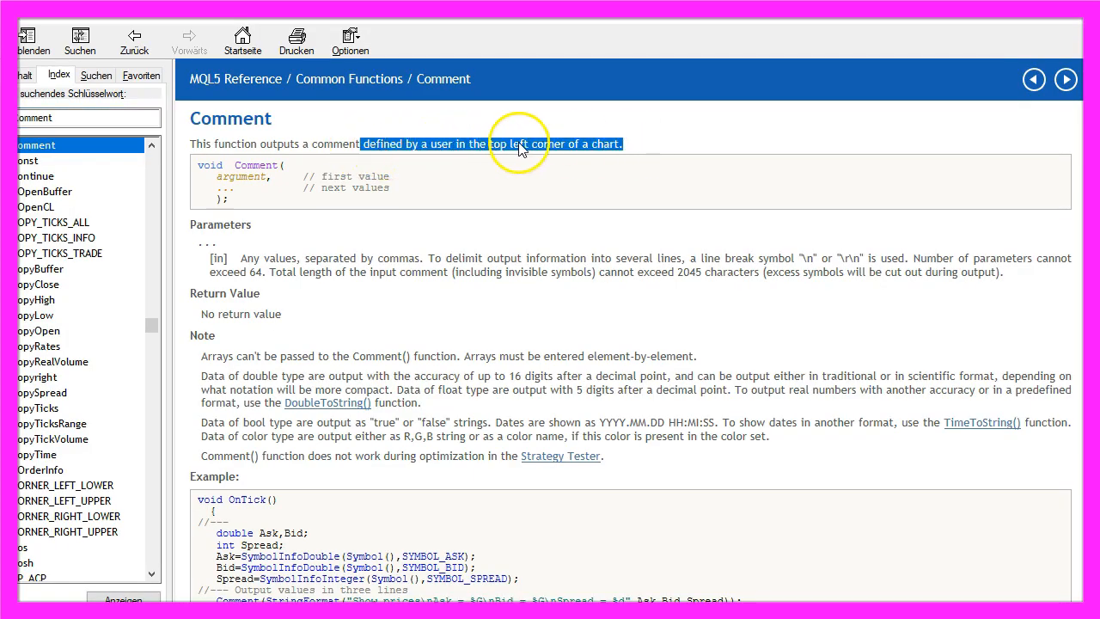
{"action": "mouse_move", "coordinate": [679, 145]}
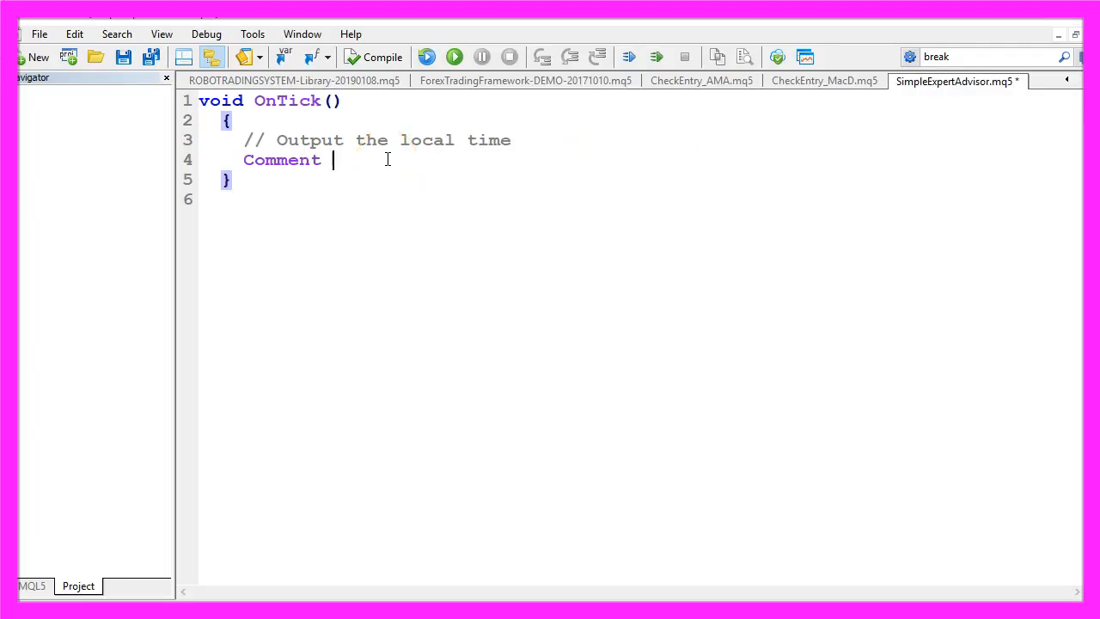
{"action": "type", "text": "("}
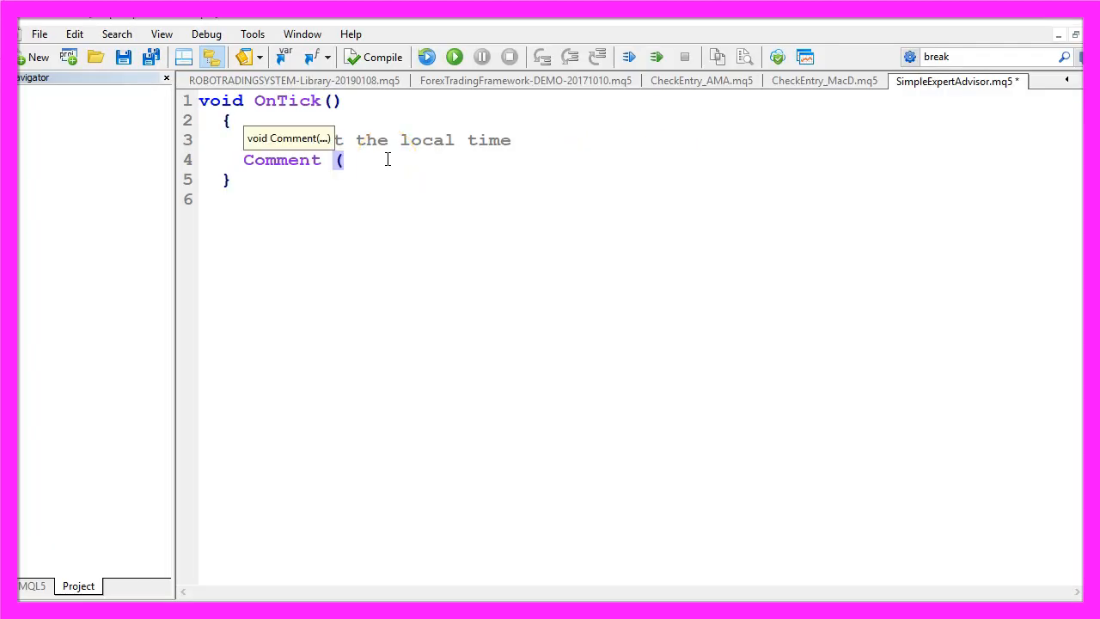
{"action": "type", "text": "(\"Hello\");"}
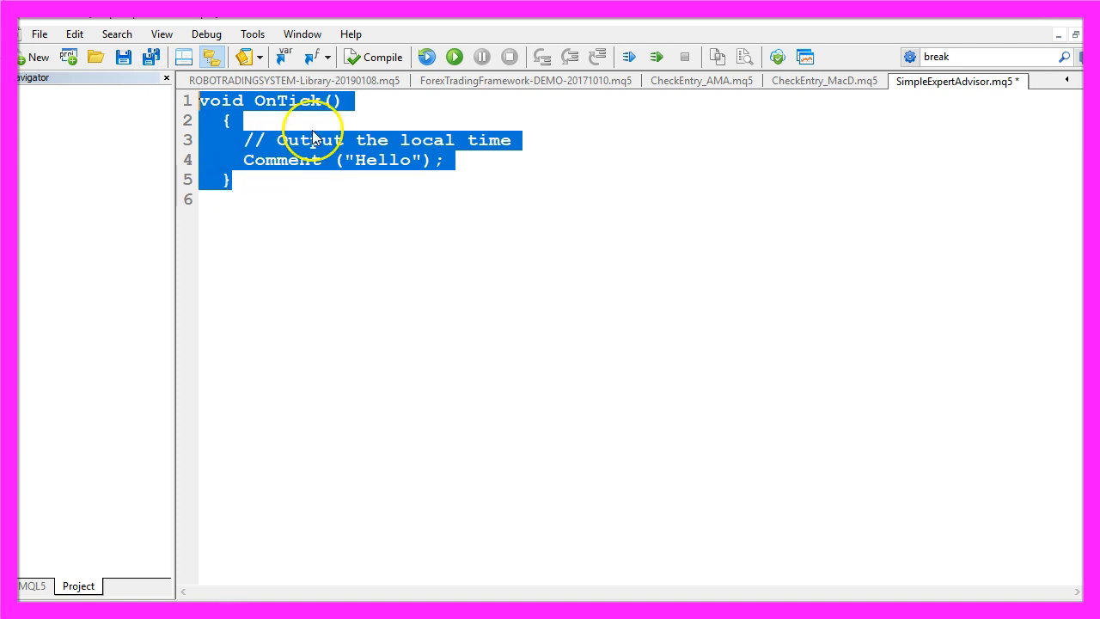
Step: Compile SimpleExpertAdvisor with 0 errors and attach it to the AUDCAD M1 chart
{"action": "left_click", "coordinate": [373, 57]}
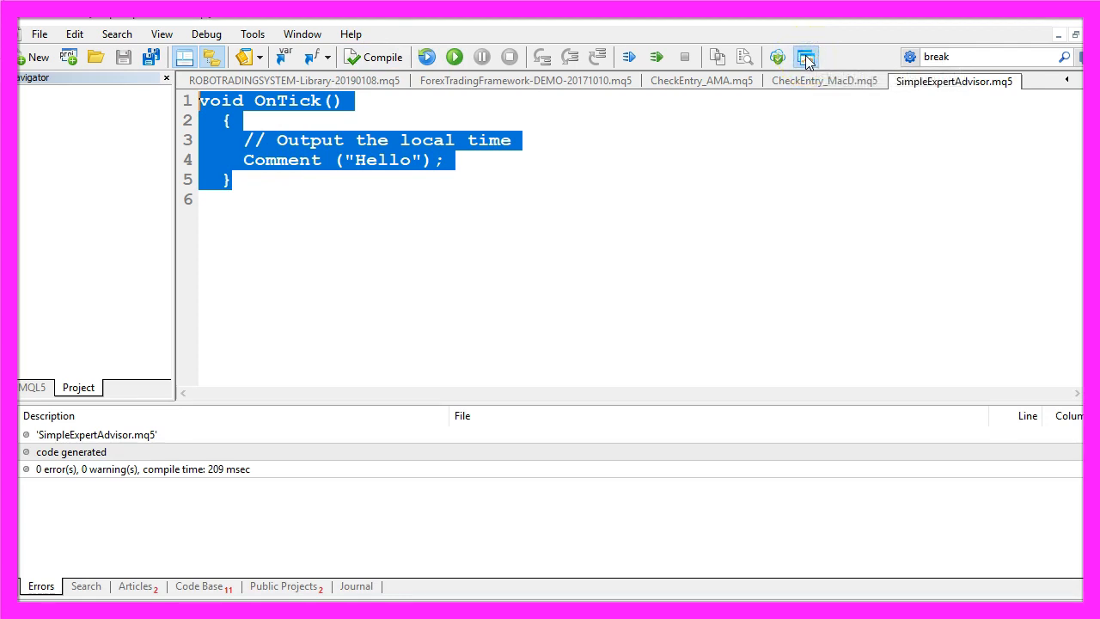
{"action": "left_click", "coordinate": [805, 56]}
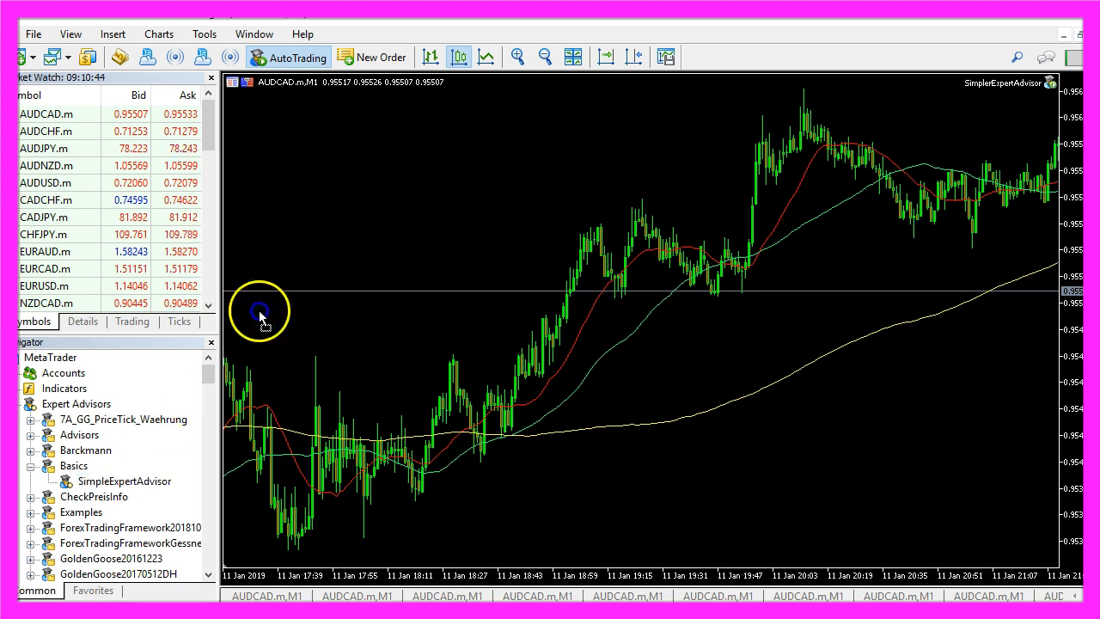
{"action": "double_click", "coordinate": [124, 480]}
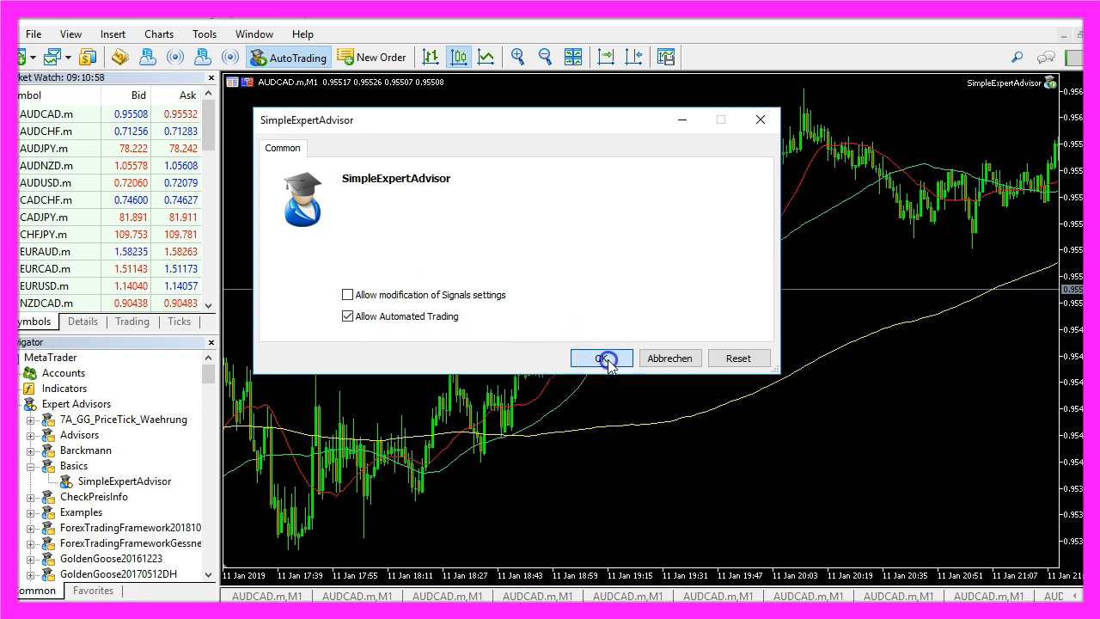
{"action": "left_click", "coordinate": [601, 359]}
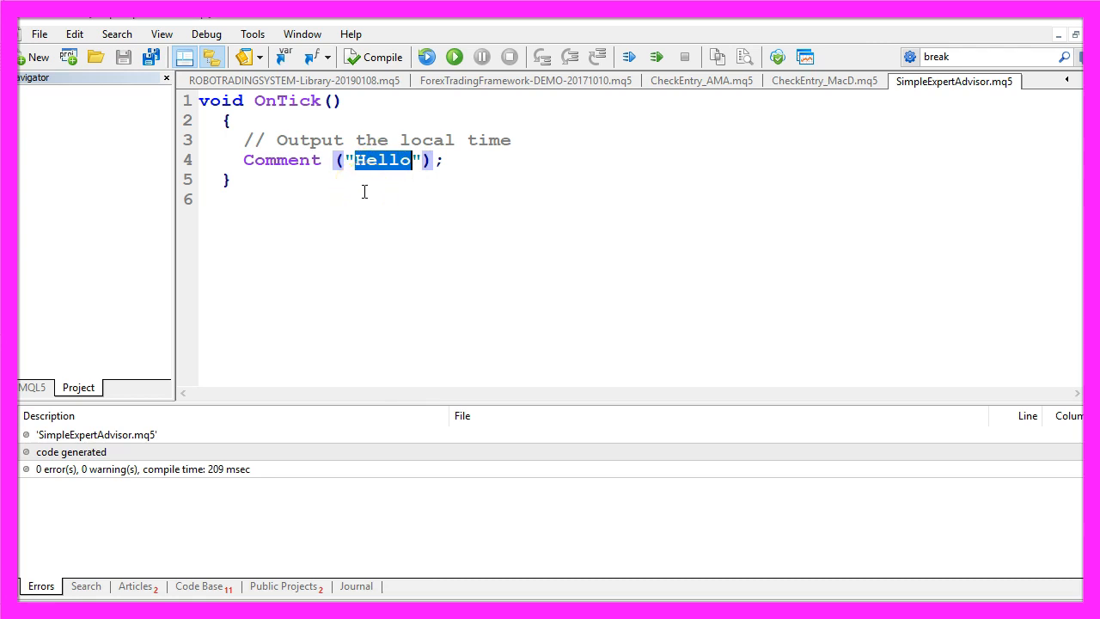
Step: Replace Hello with "The local time is " and add a TimeLocal() argument to Comment
{"action": "double_click", "coordinate": [282, 160]}
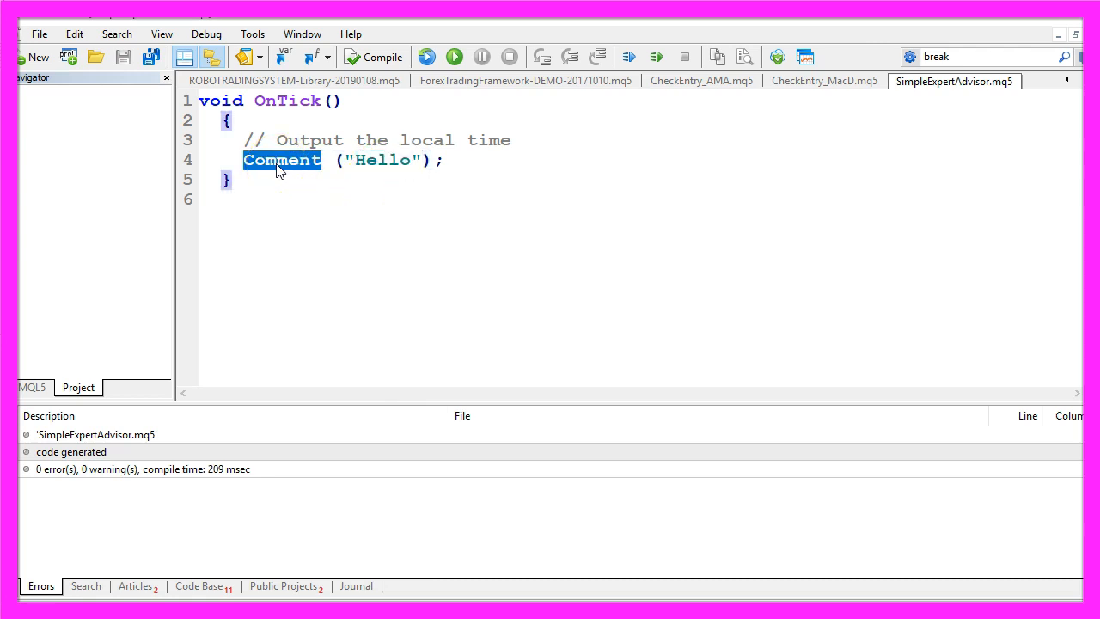
{"action": "double_click", "coordinate": [309, 140]}
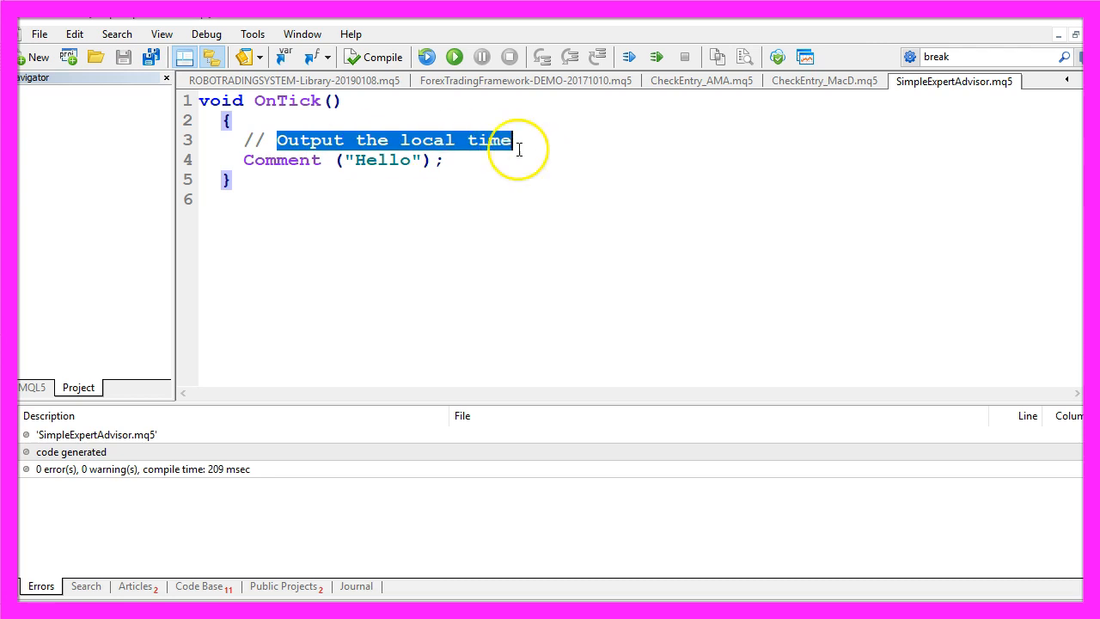
{"action": "double_click", "coordinate": [383, 160]}
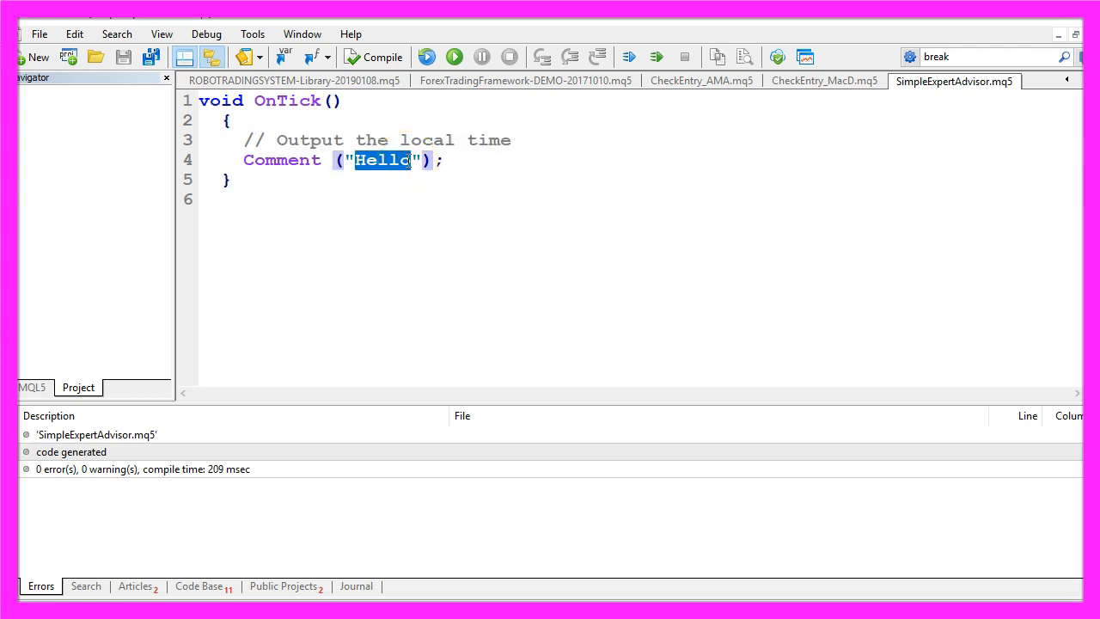
{"action": "type", "text": "The local i"}
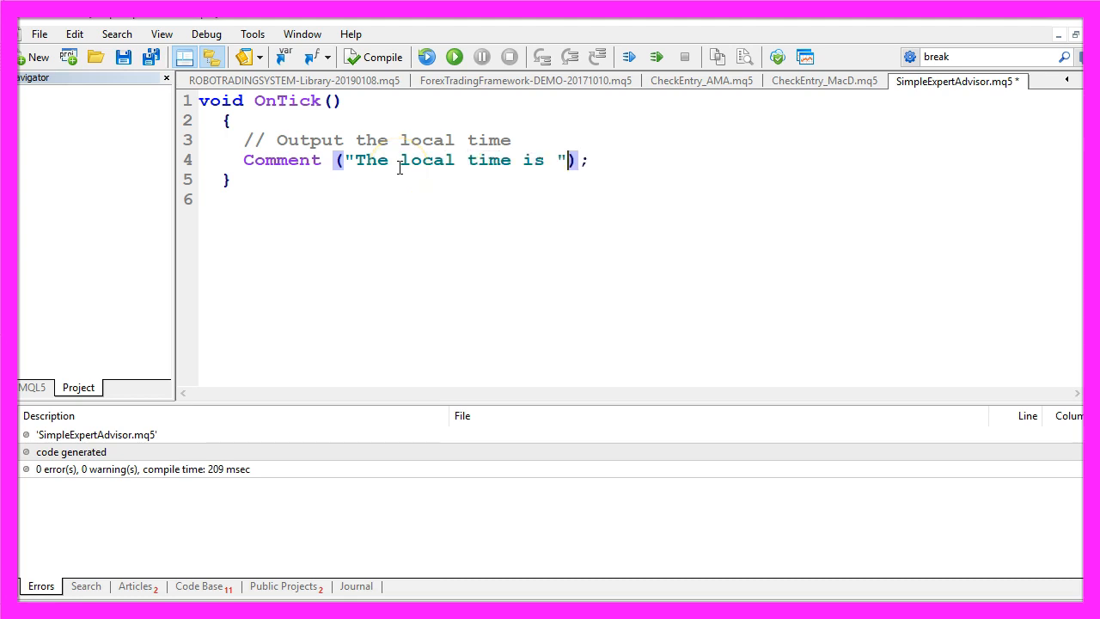
{"action": "type", "text": ","}
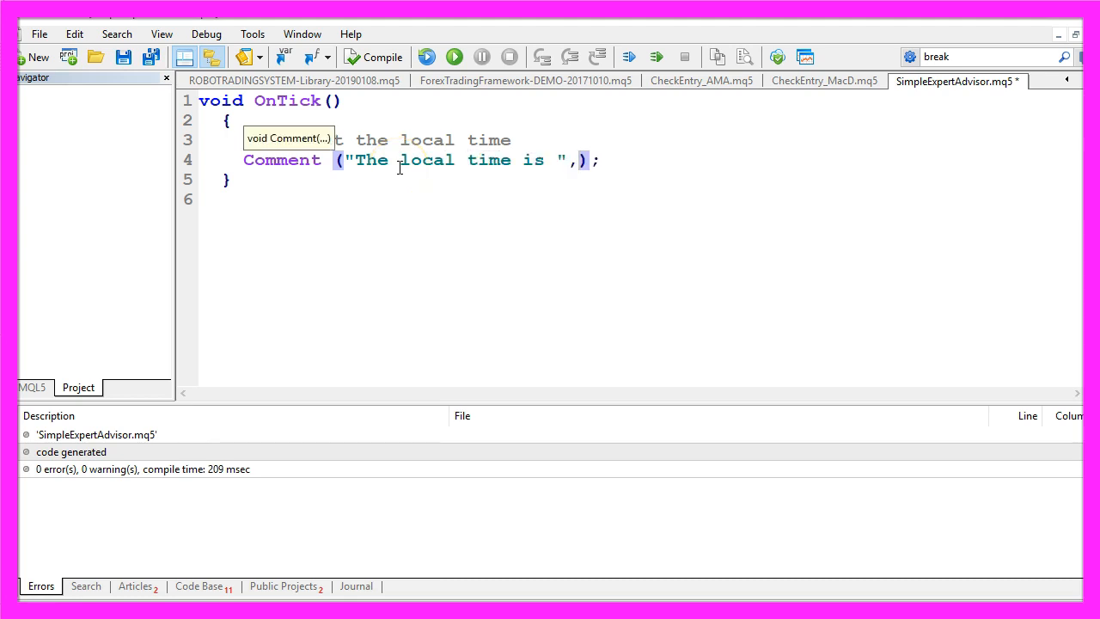
{"action": "type", "text": "TimeLocal()"}
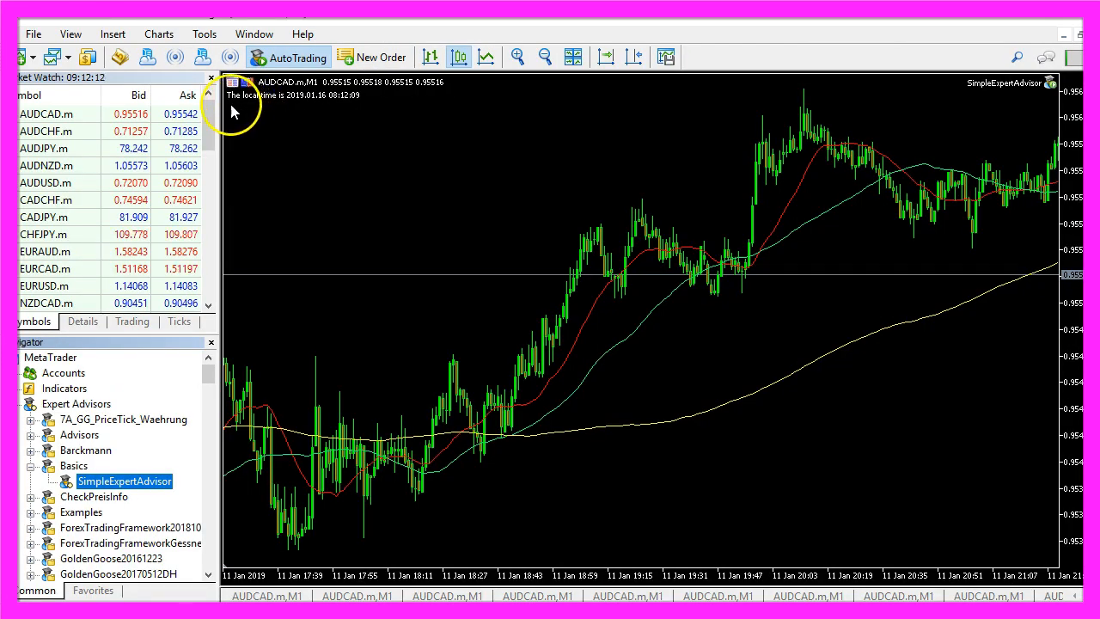
{"action": "mouse_move", "coordinate": [282, 102]}
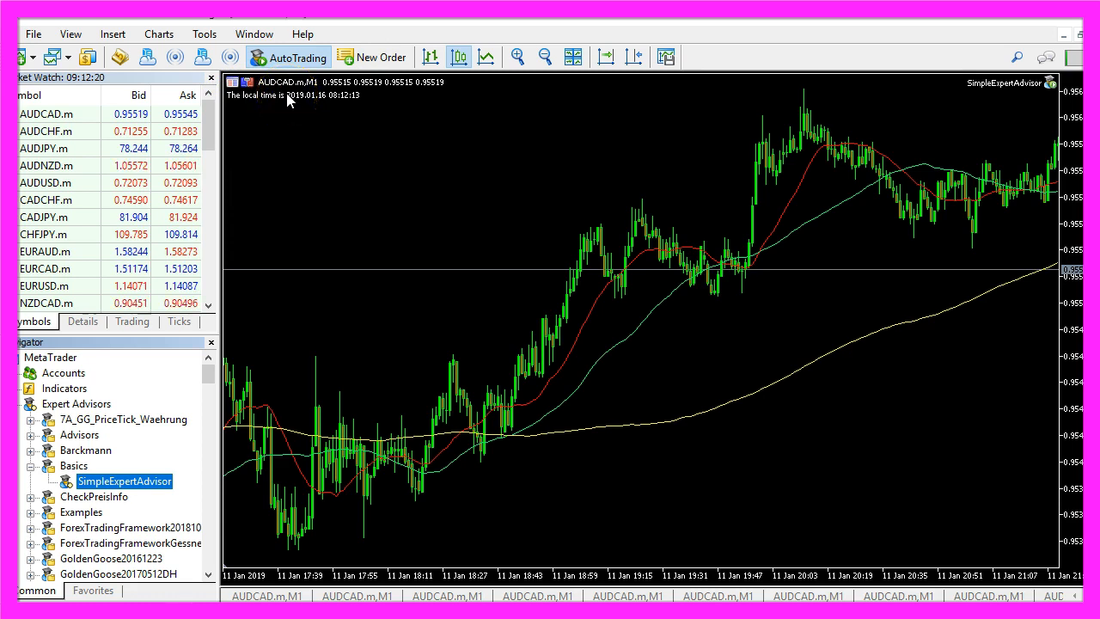
{"action": "mouse_move", "coordinate": [368, 98]}
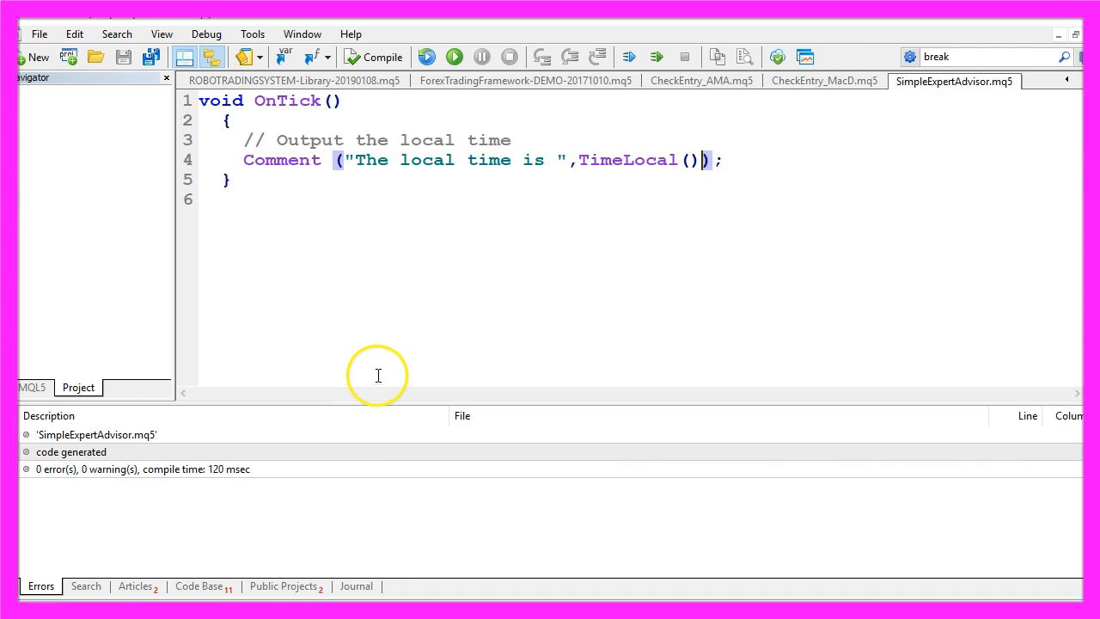
{"action": "double_click", "coordinate": [288, 101]}
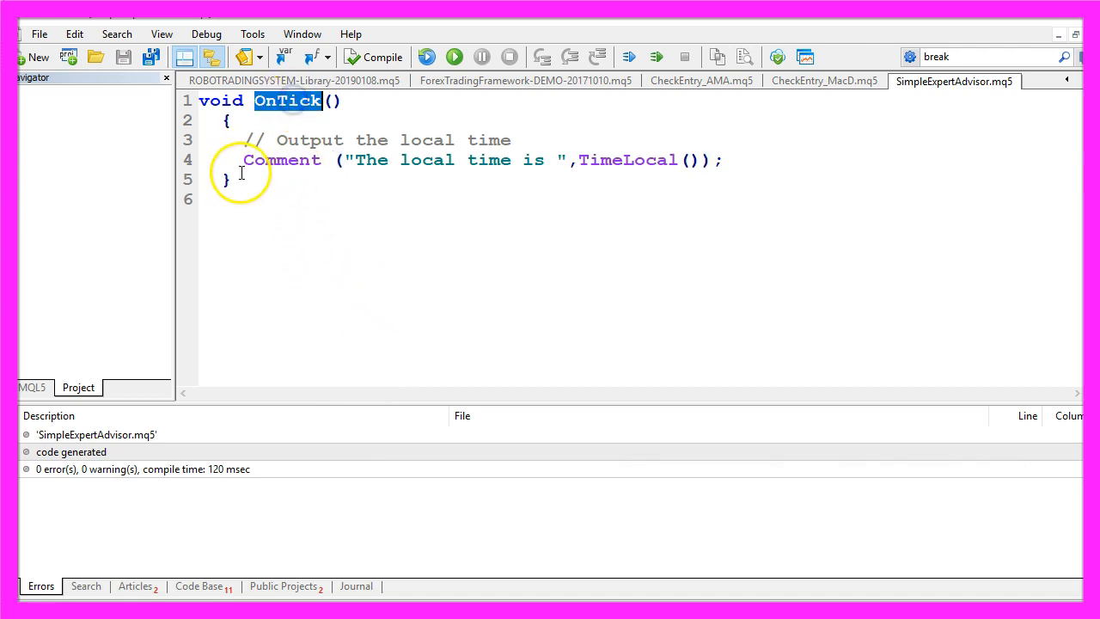
{"action": "mouse_move", "coordinate": [230, 92]}
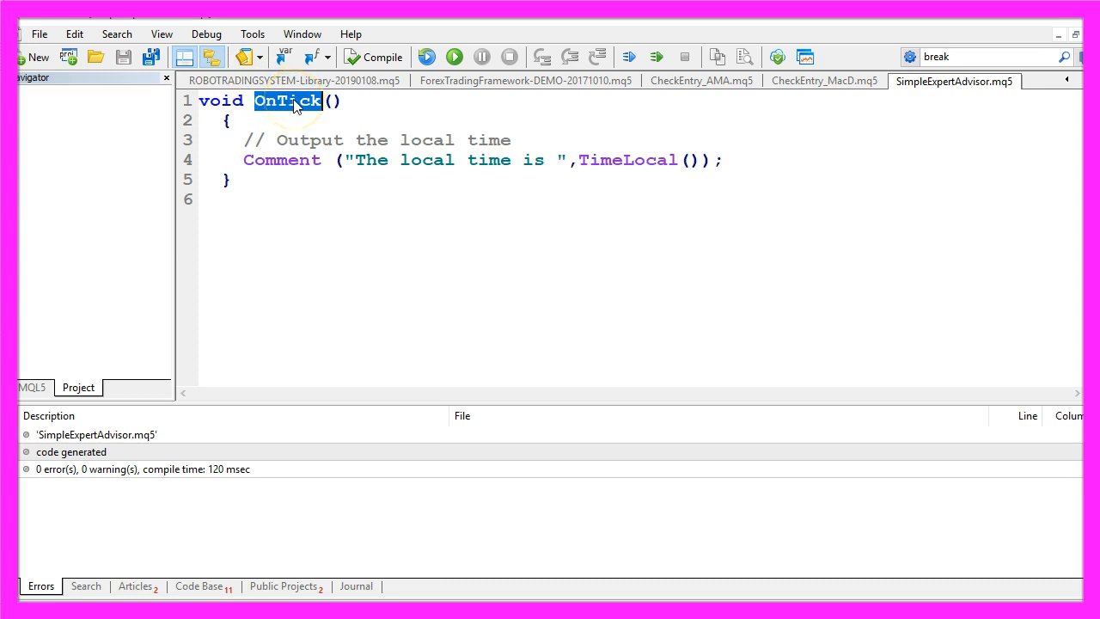
{"action": "mouse_move", "coordinate": [275, 161]}
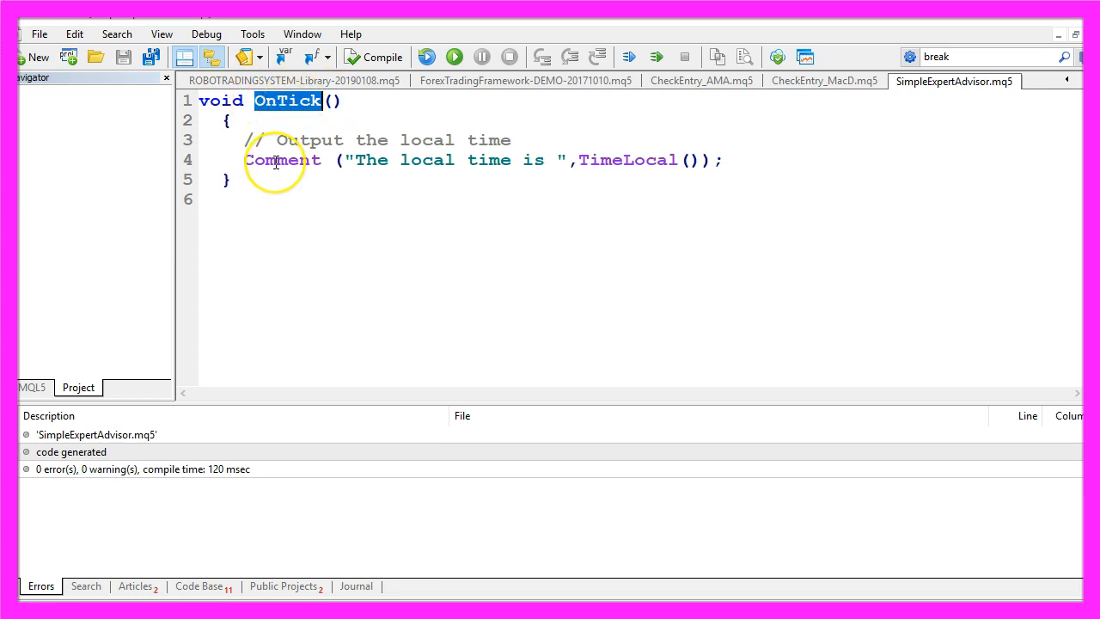
{"action": "double_click", "coordinate": [282, 159]}
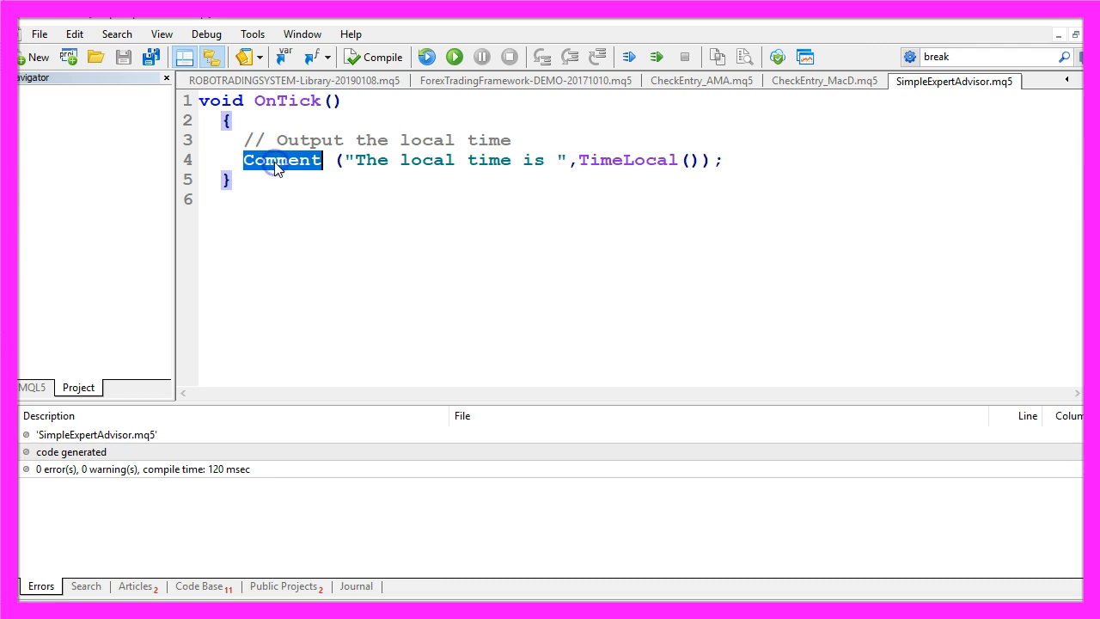
{"action": "left_click", "coordinate": [455, 160]}
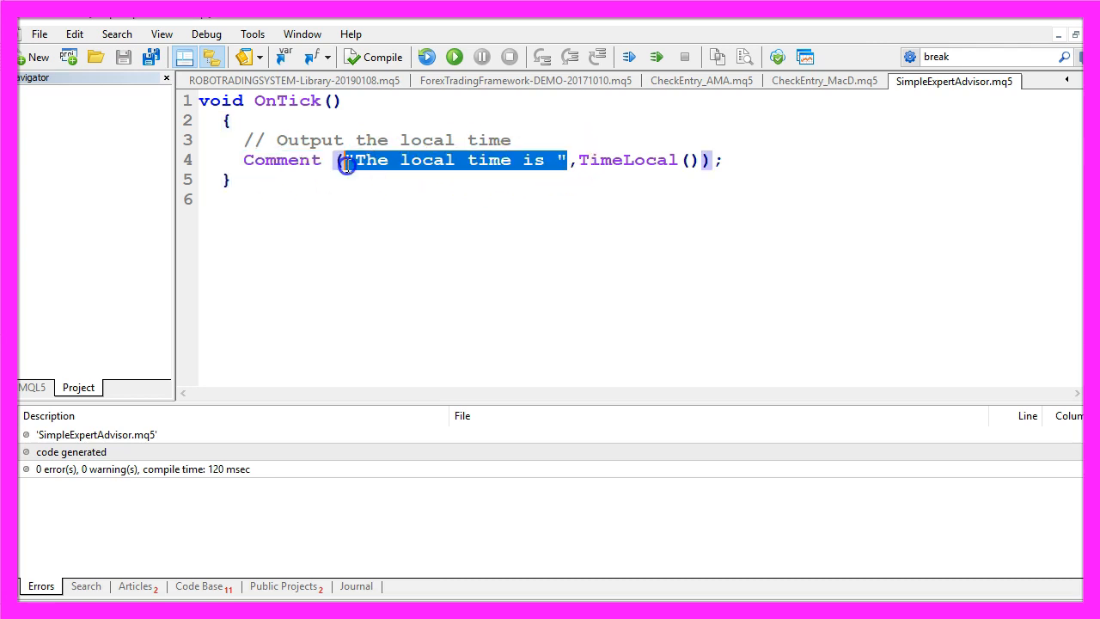
{"action": "double_click", "coordinate": [627, 160]}
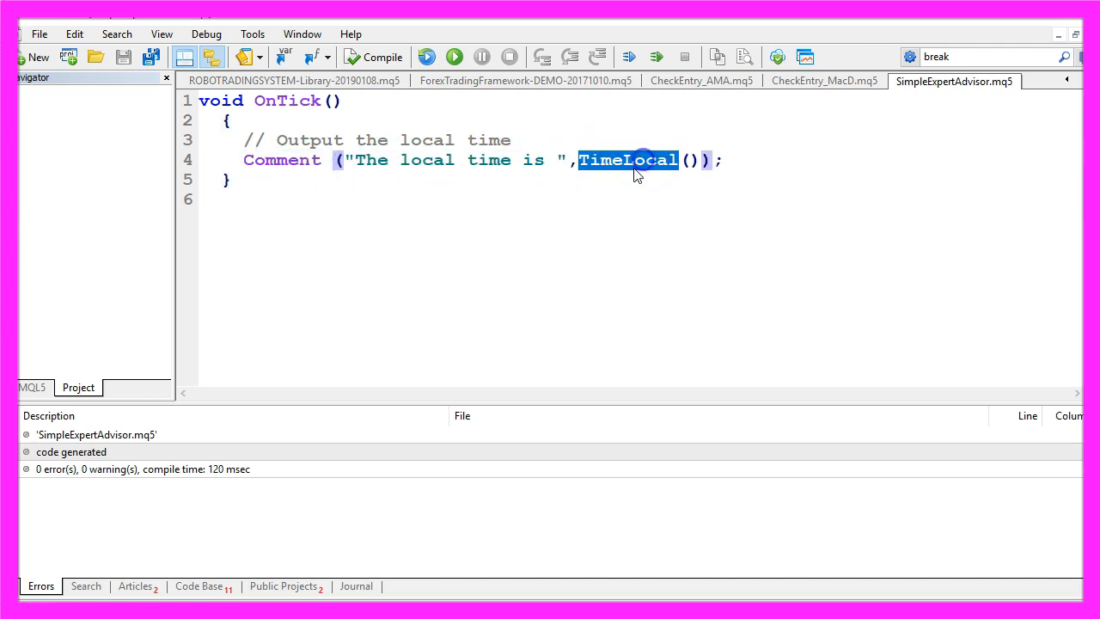
{"action": "mouse_move", "coordinate": [533, 167]}
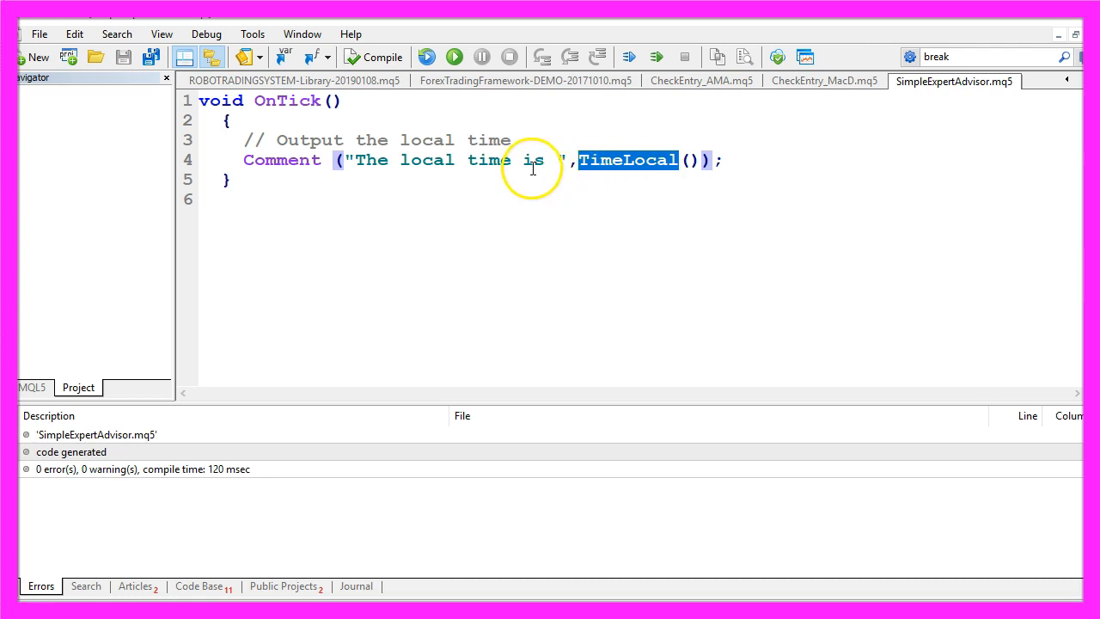